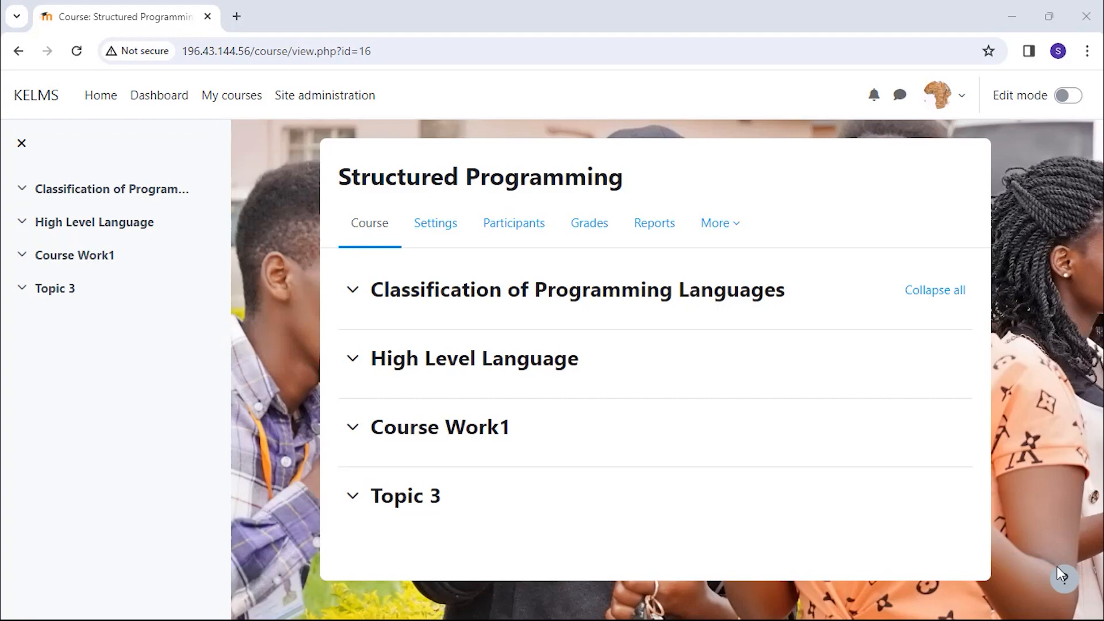
pyautogui.moveTo(1003, 438)
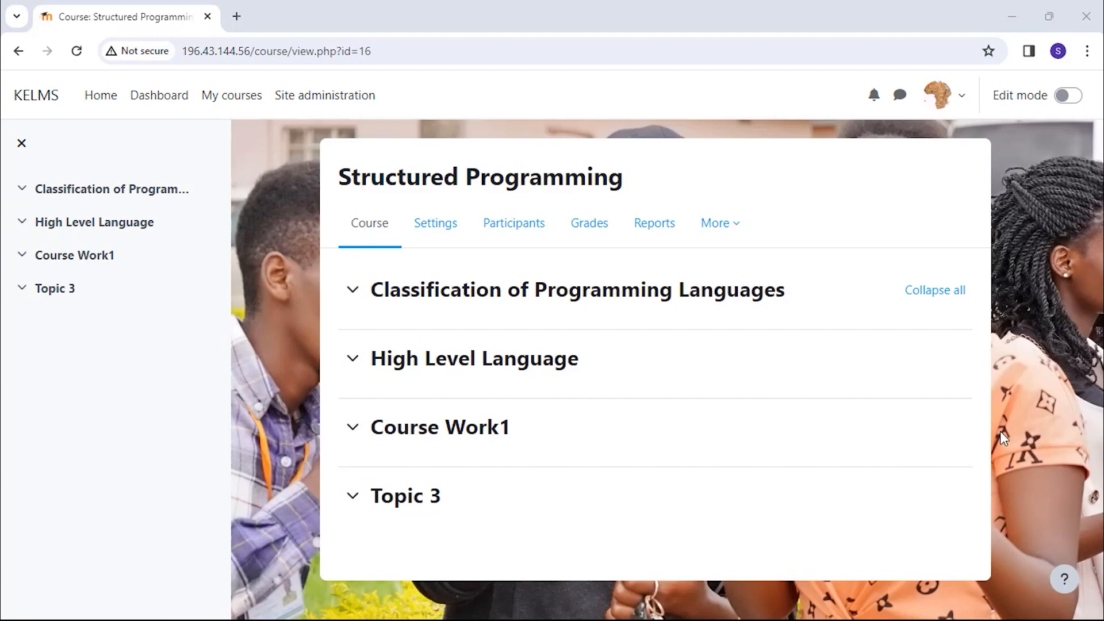
# Switch the Structured Programming course page into edit mode via the toggle
pyautogui.click(1069, 95)
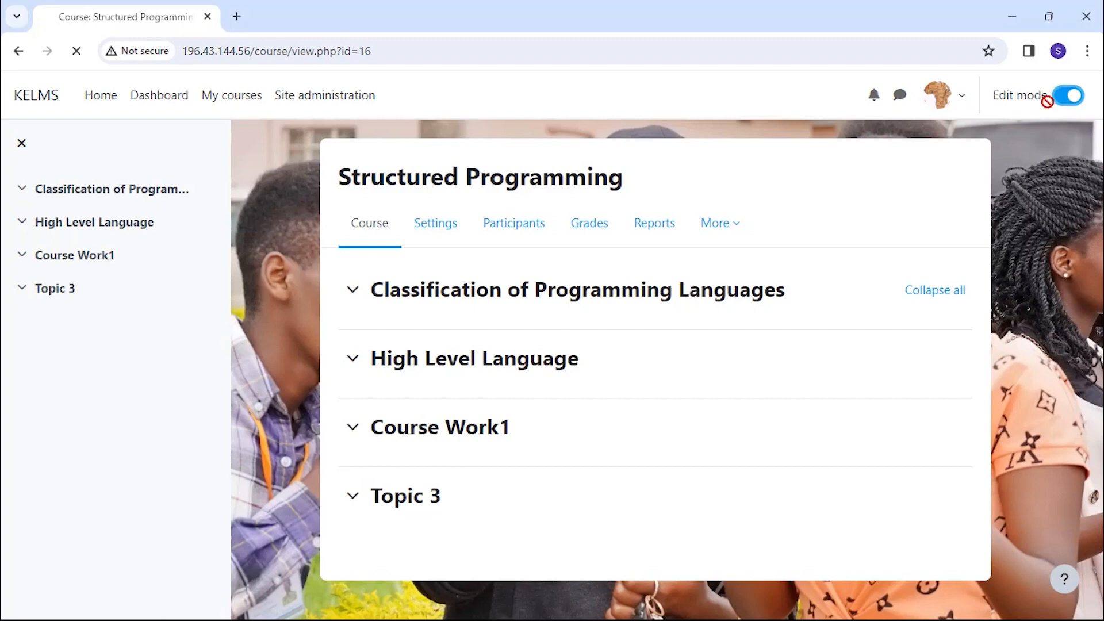
pyautogui.click(1071, 95)
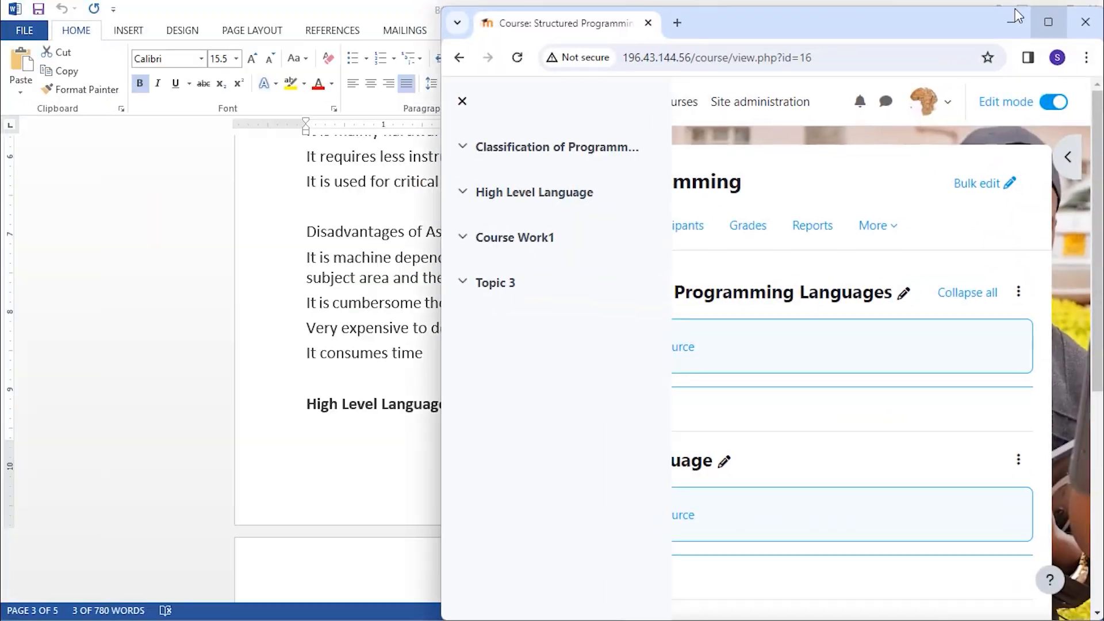
# Snap the browser aside so the desktop report file can be dragged into the first topic
pyautogui.click(1016, 22)
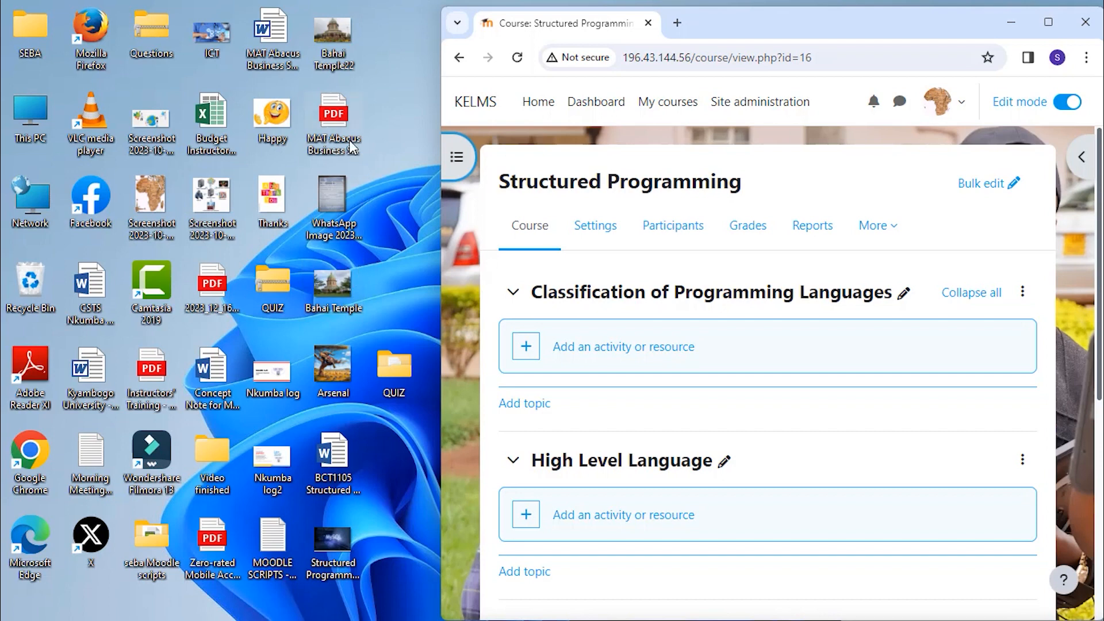
pyautogui.moveTo(373, 184)
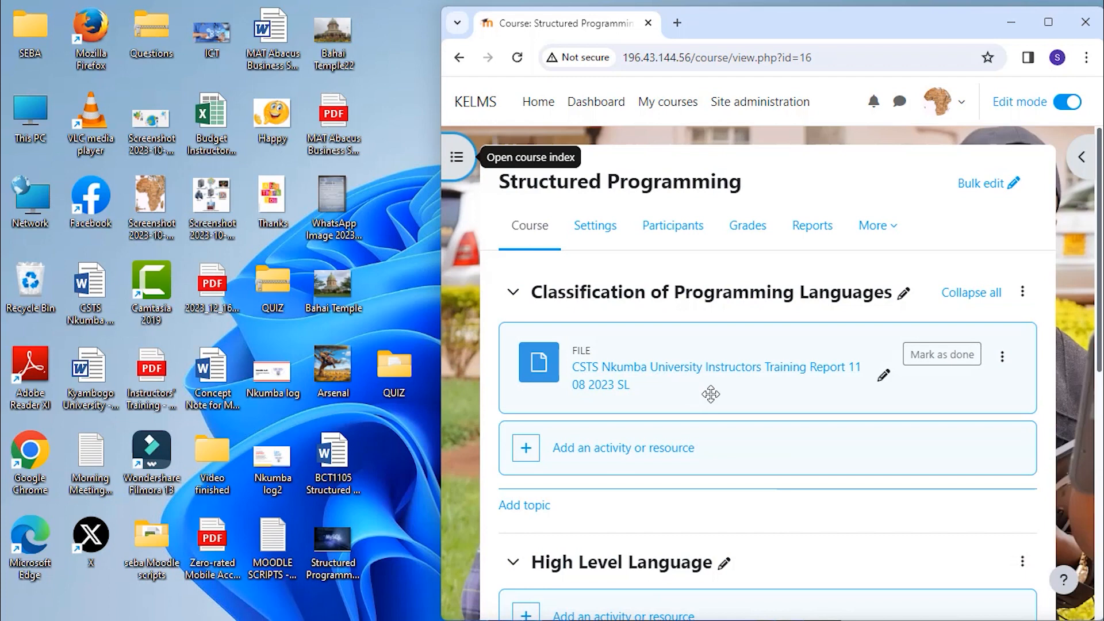
pyautogui.moveTo(750, 398)
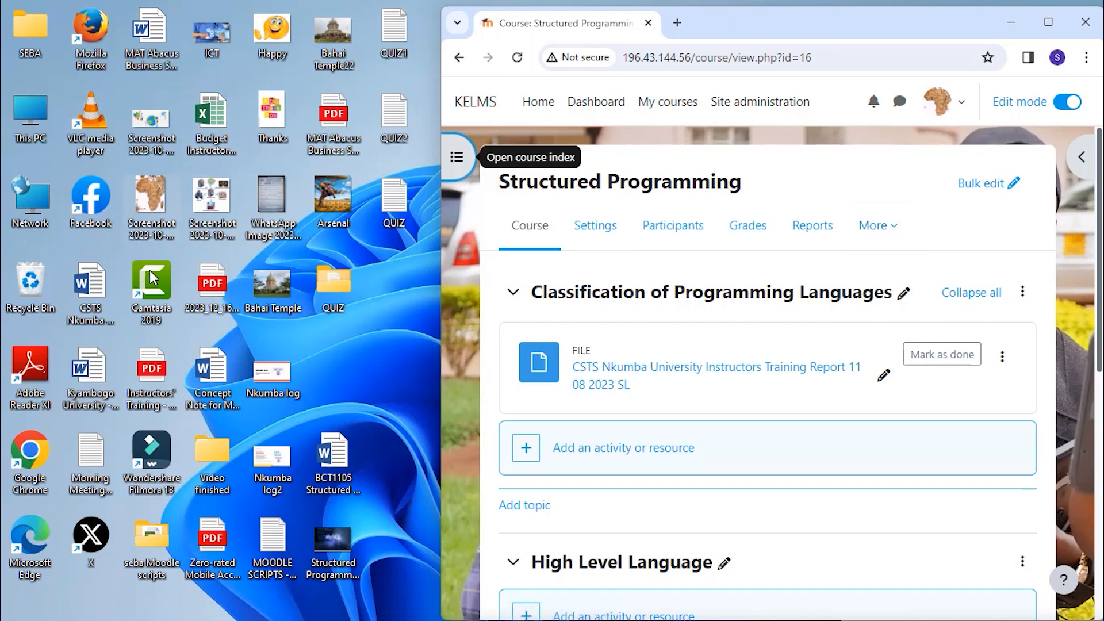
pyautogui.moveTo(176, 253)
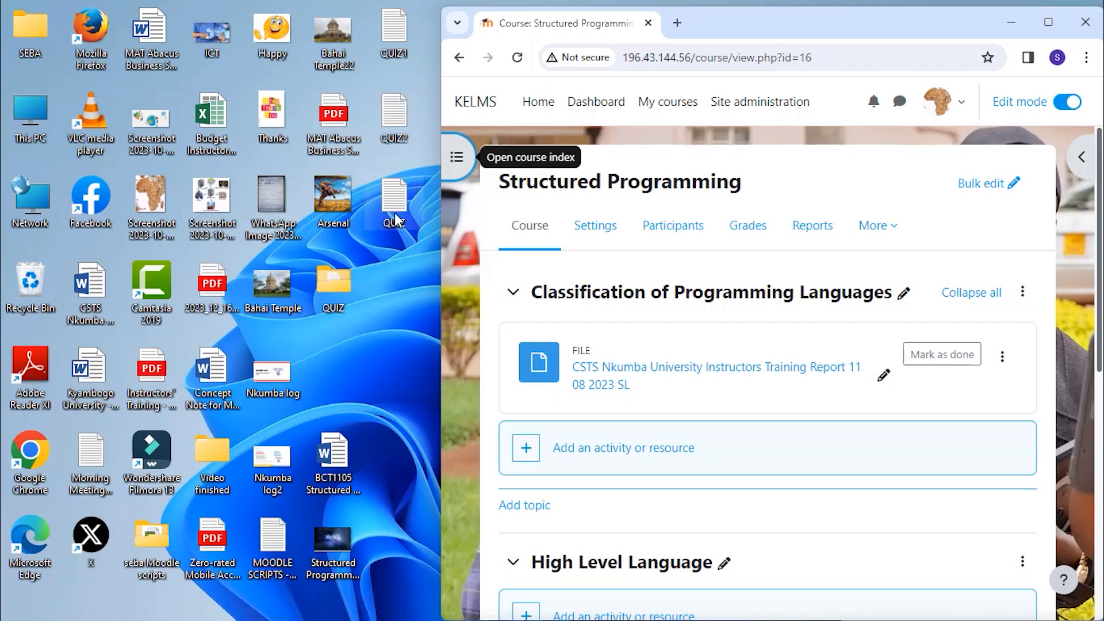
# Scroll down the course page to reach the Course Work1 section for the QUIZ upload
pyautogui.scroll(-3)
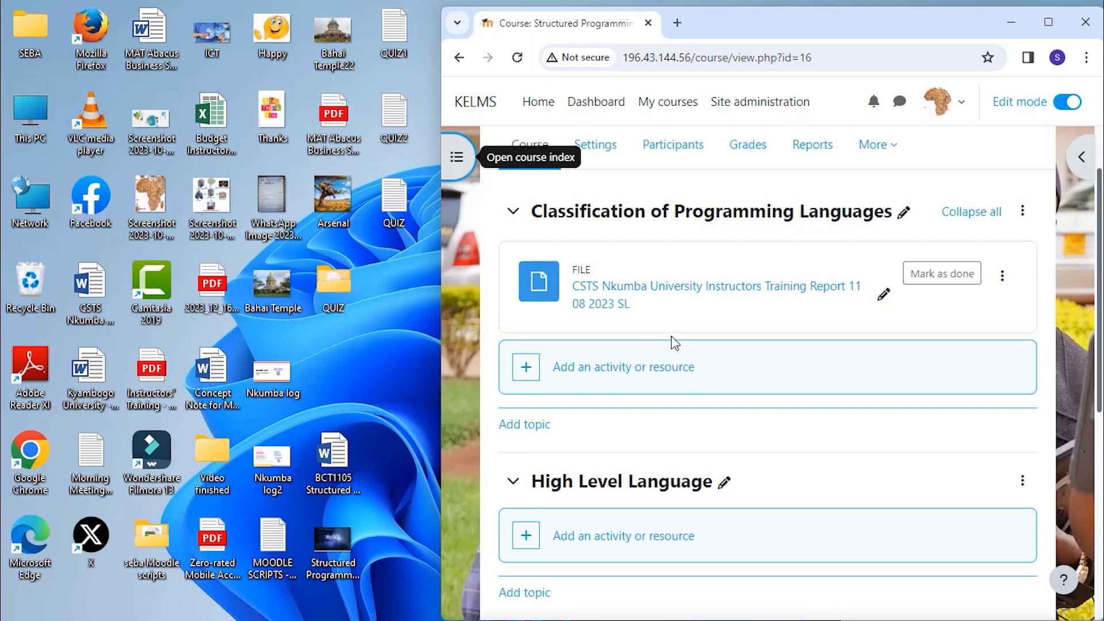
pyautogui.scroll(-3)
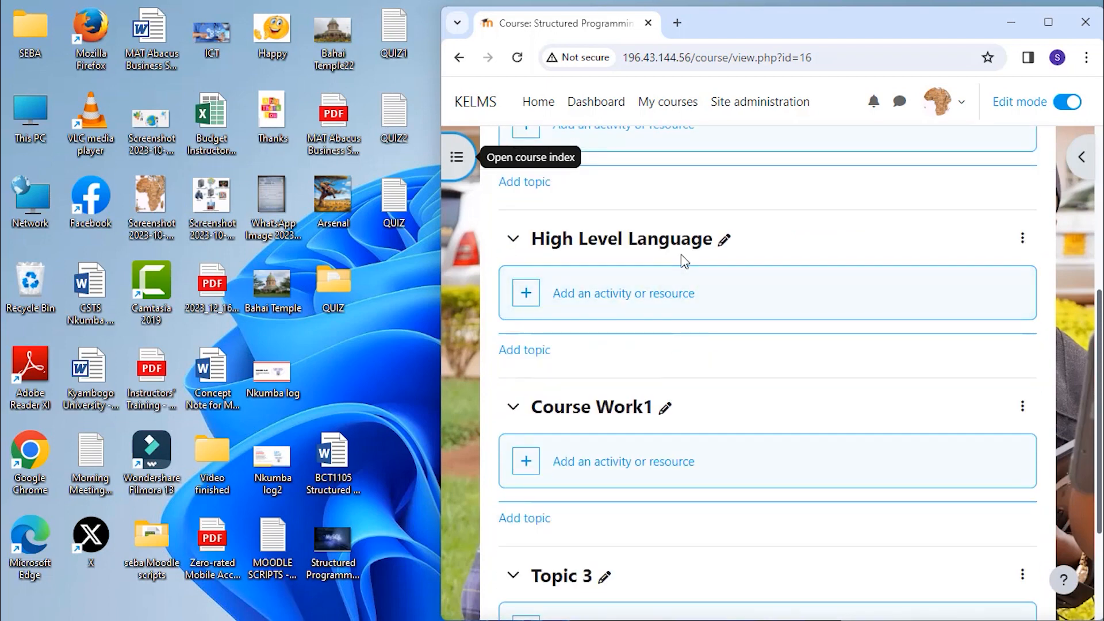
pyautogui.moveTo(695, 275)
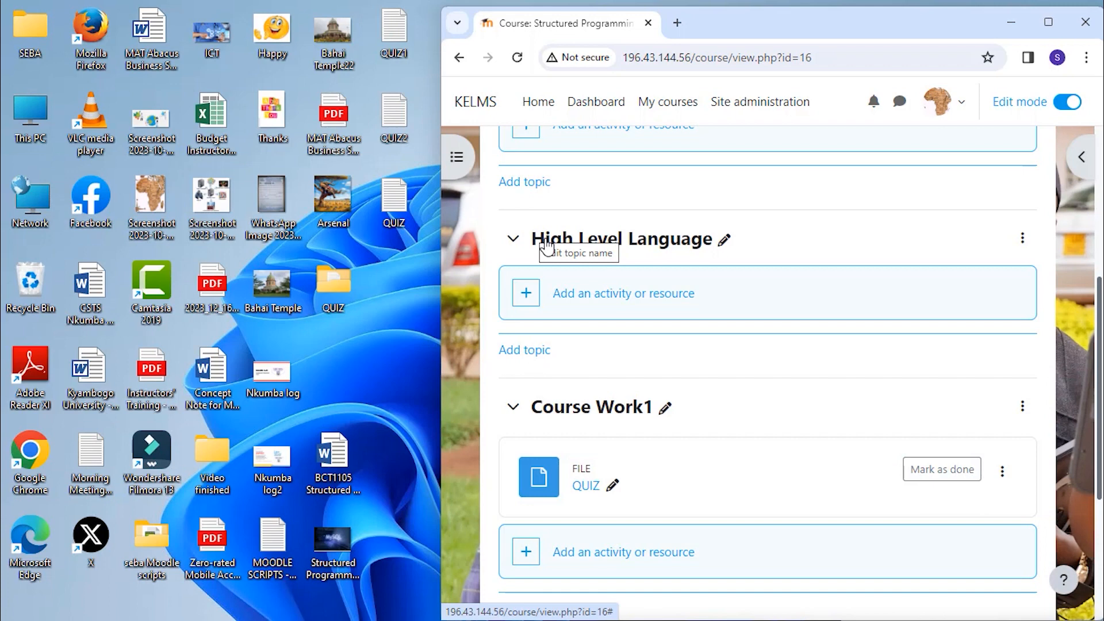
pyautogui.moveTo(740, 234)
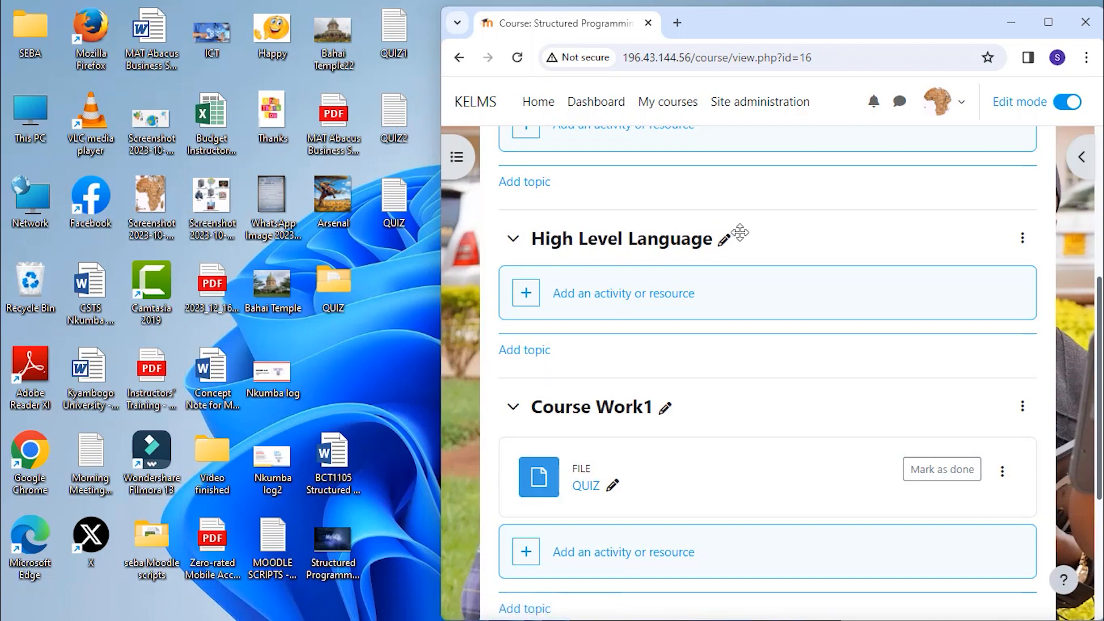
pyautogui.moveTo(724, 239)
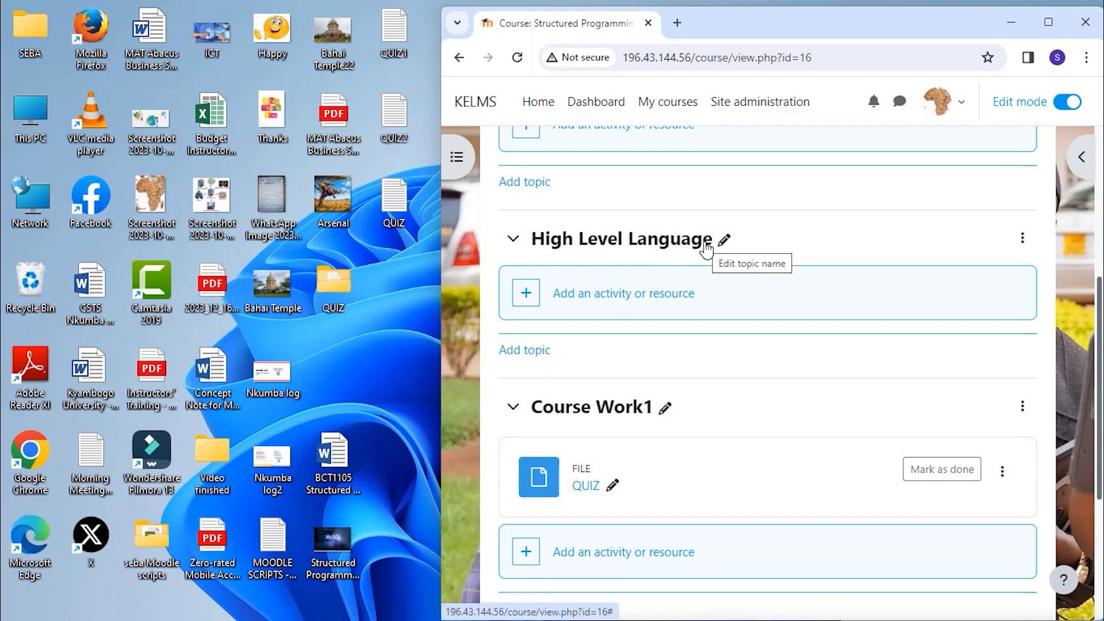
pyautogui.moveTo(651, 454)
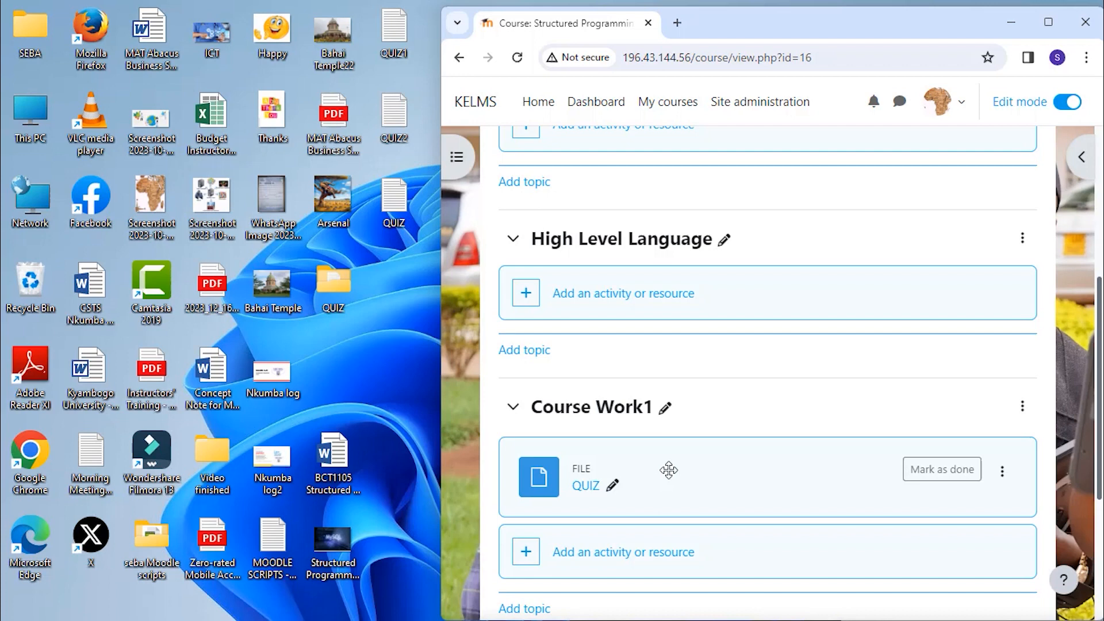
pyautogui.moveTo(749, 481)
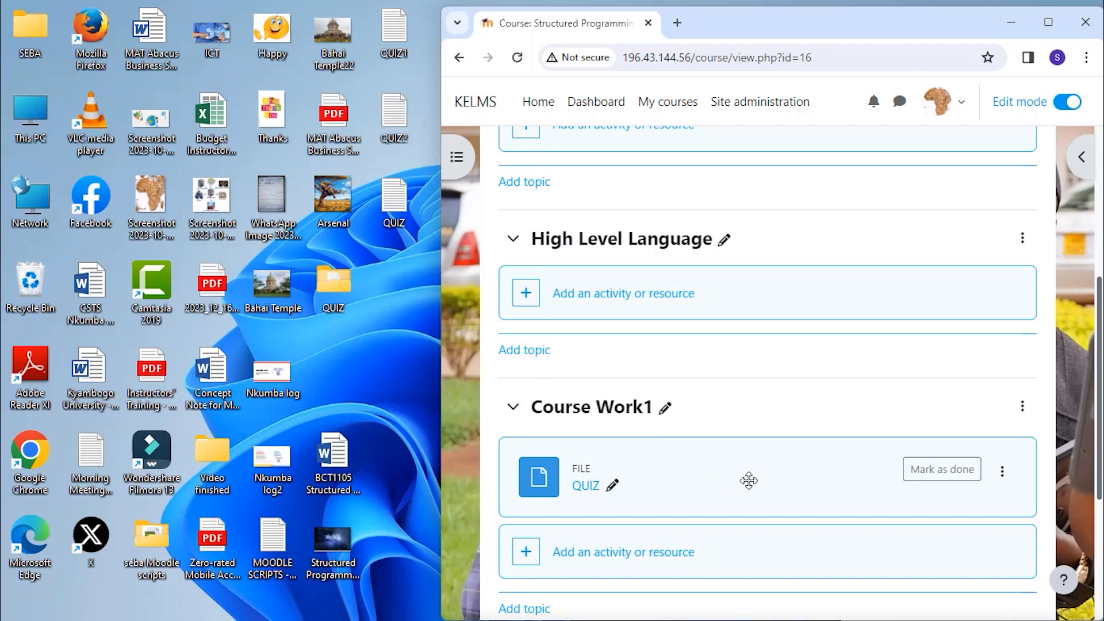
# Move the QUIZ file from Course Work1 to the top of Classification of Programming Languages
pyautogui.click(1003, 470)
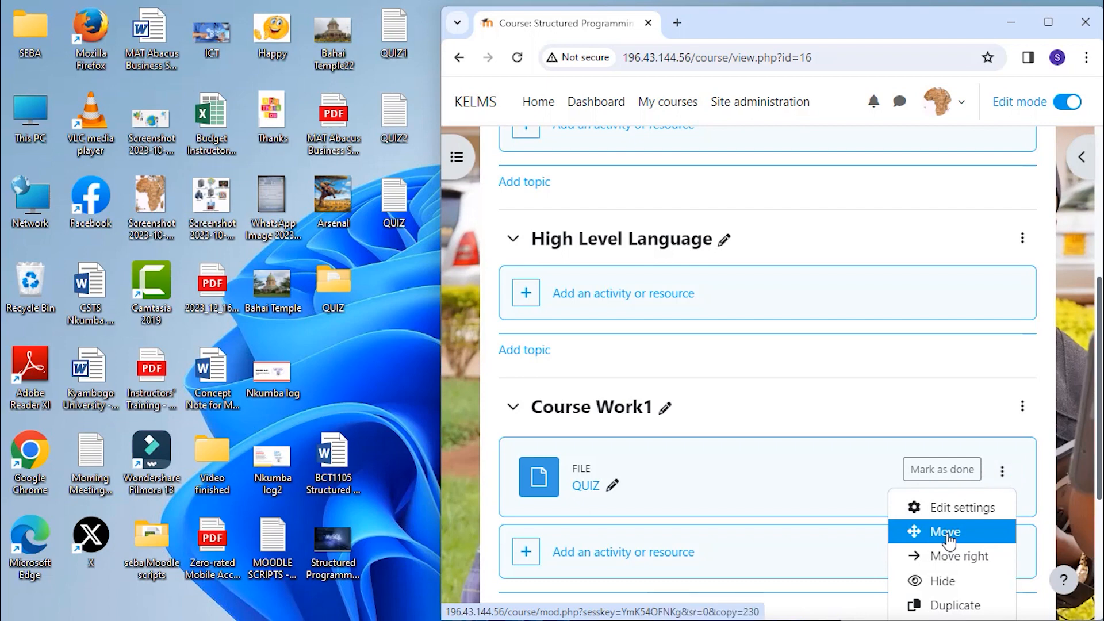
pyautogui.click(943, 531)
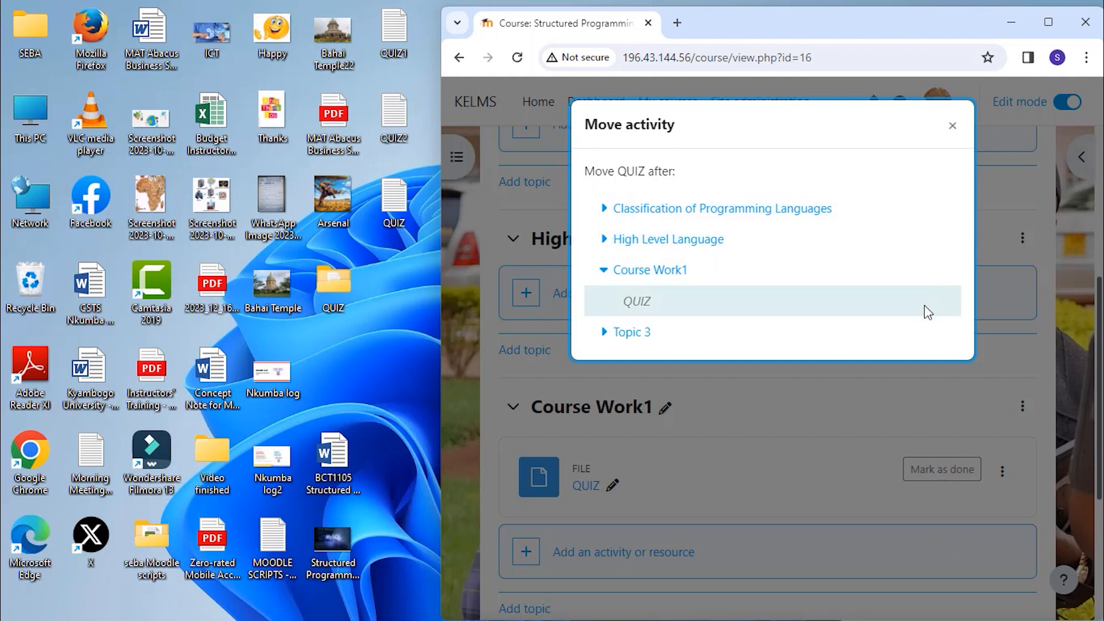
pyautogui.moveTo(667, 239)
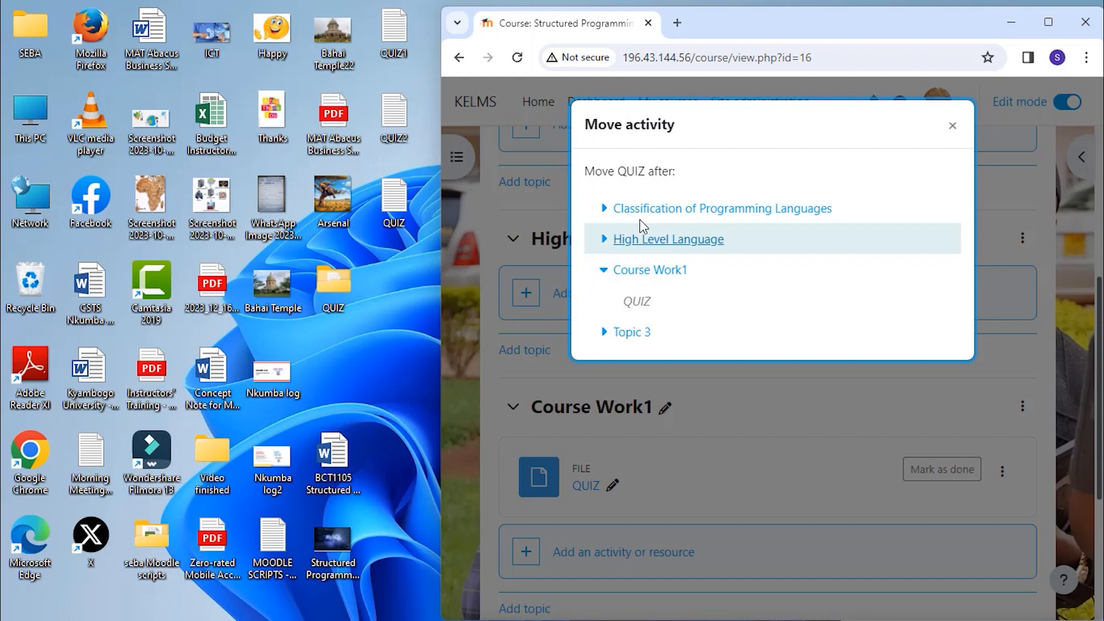
pyautogui.moveTo(721, 208)
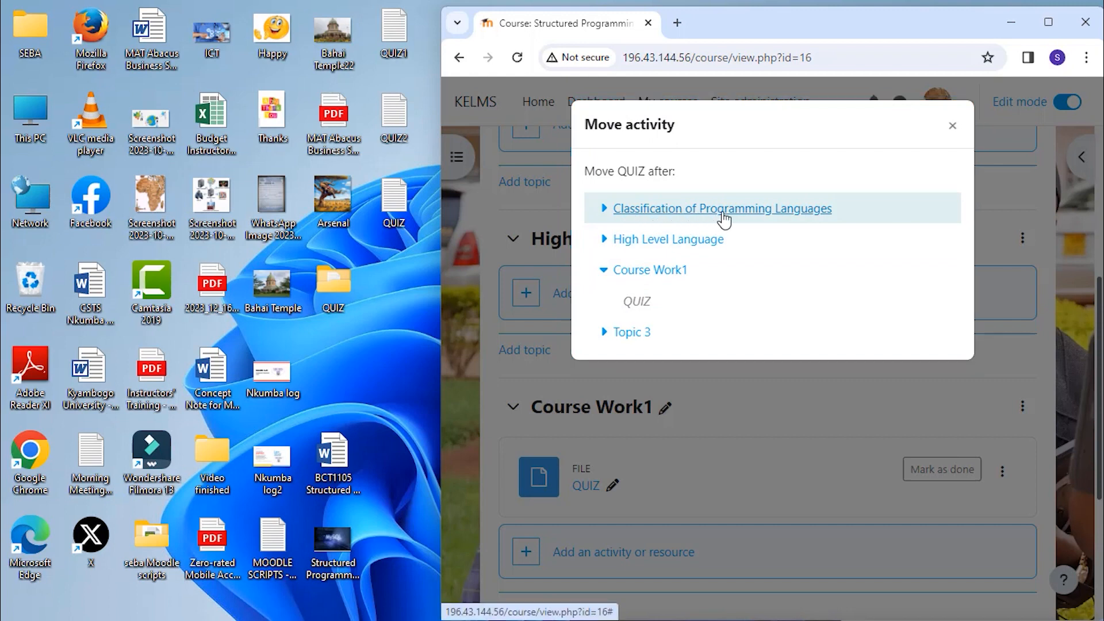
pyautogui.click(720, 208)
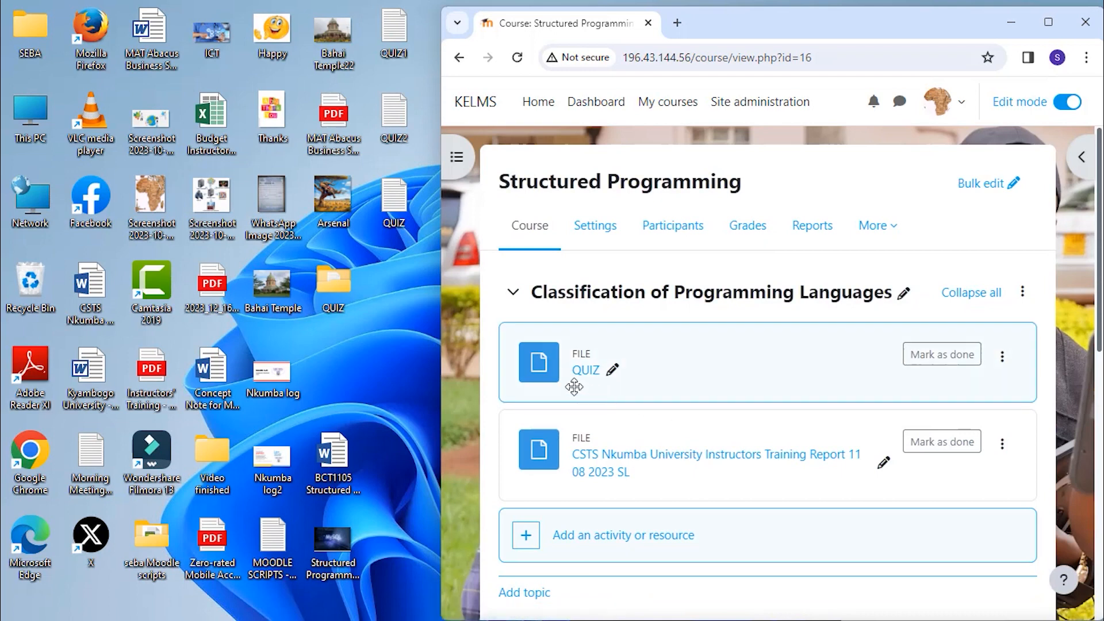
pyautogui.moveTo(614, 373)
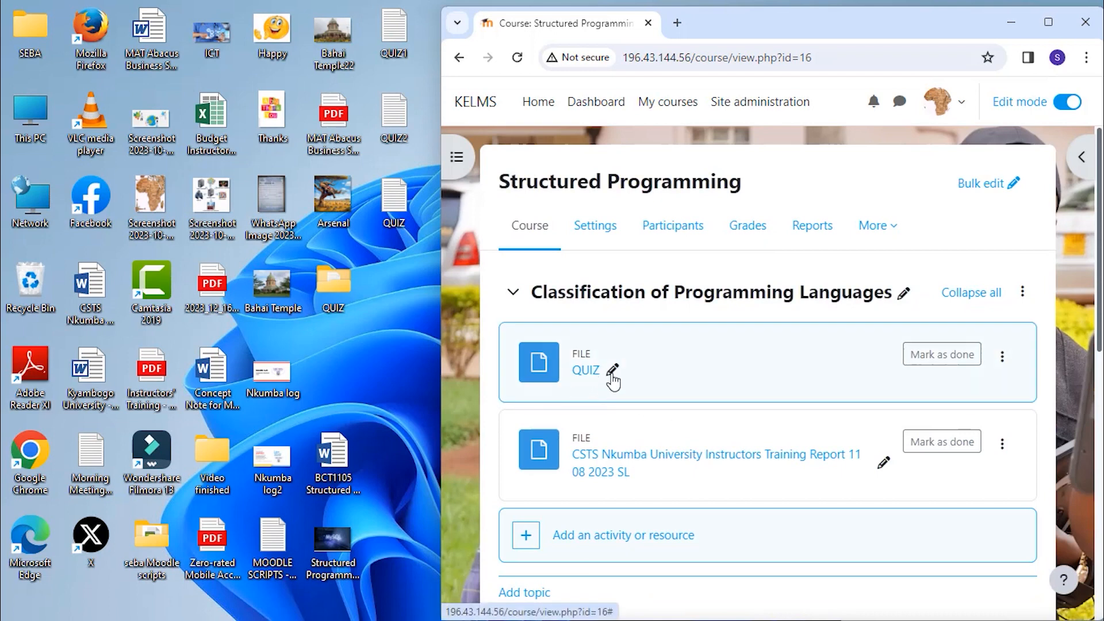
pyautogui.moveTo(701, 366)
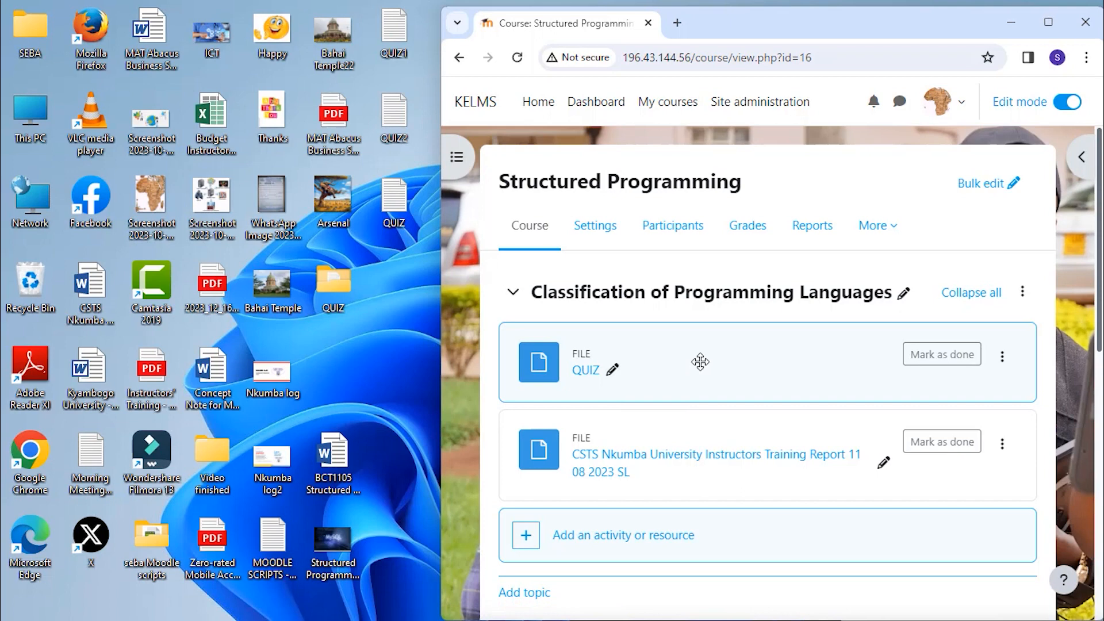
pyautogui.scroll(-3)
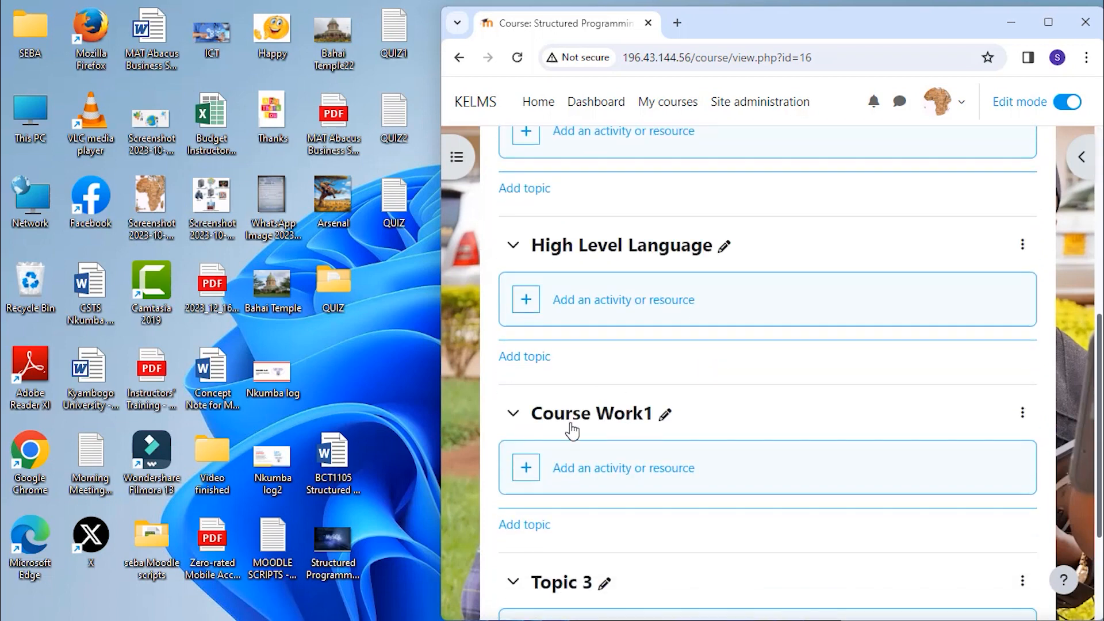
pyautogui.moveTo(666, 413)
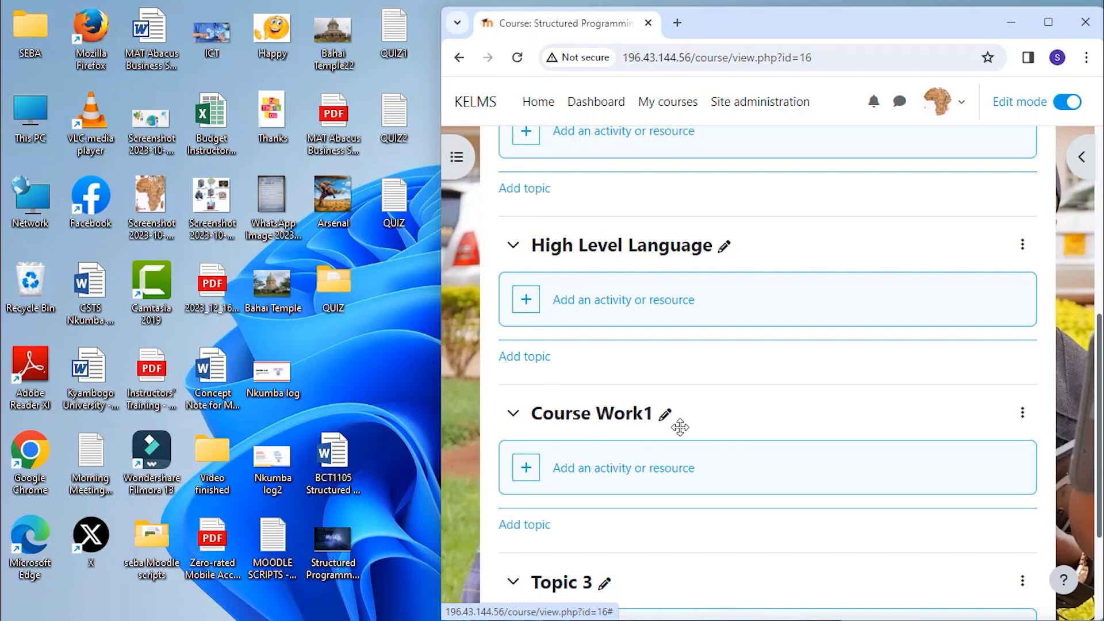
pyautogui.scroll(3)
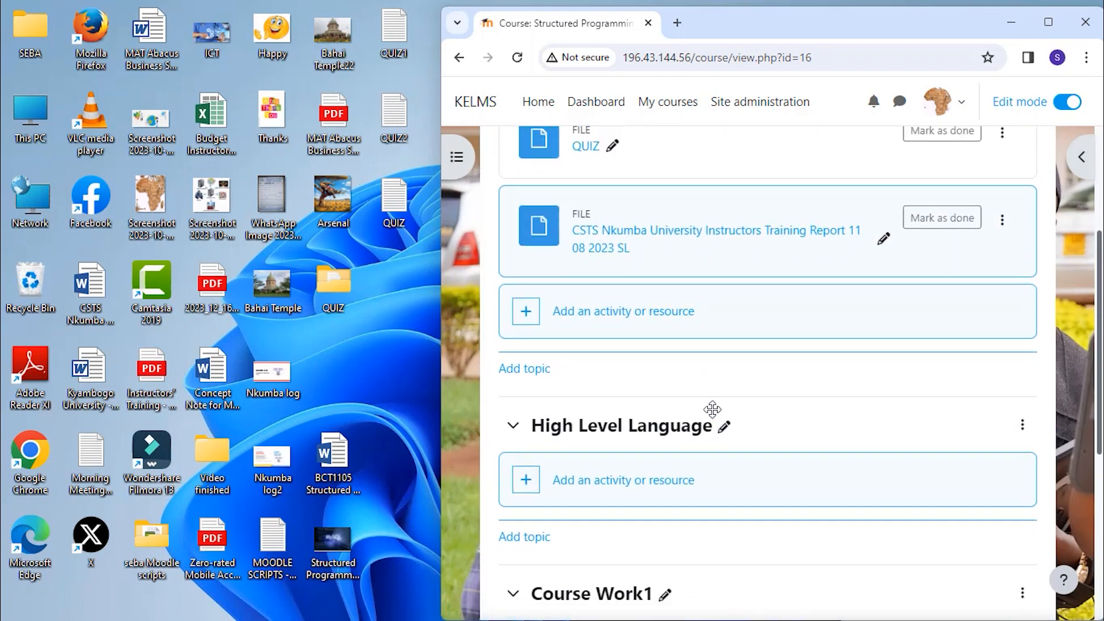
pyautogui.scroll(3)
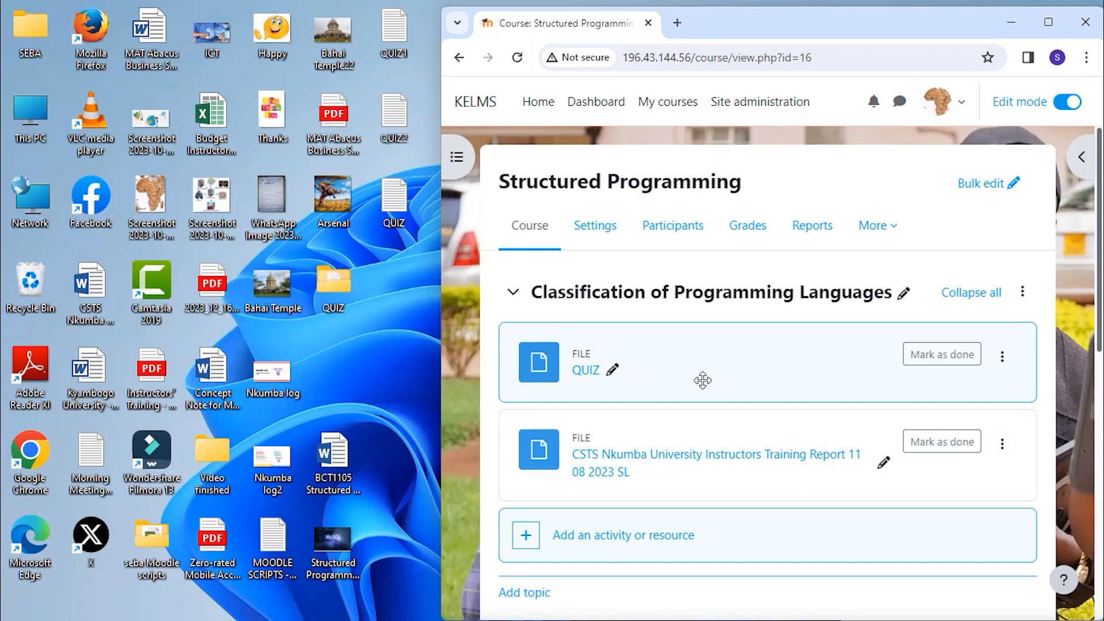
pyautogui.moveTo(393, 33)
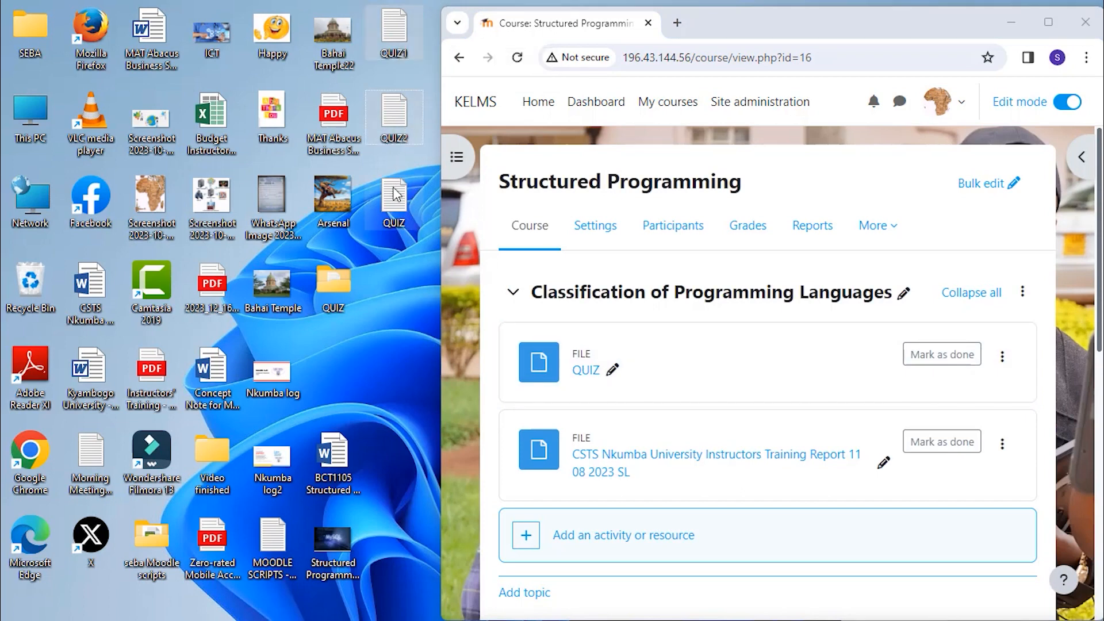
pyautogui.moveTo(395, 197)
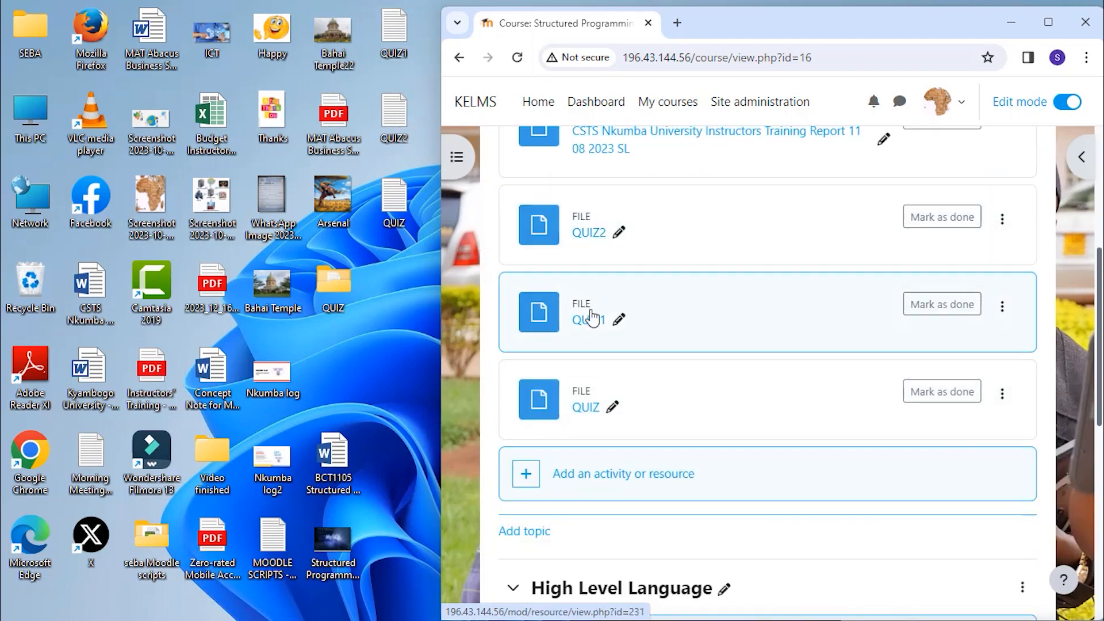
pyautogui.moveTo(611, 407)
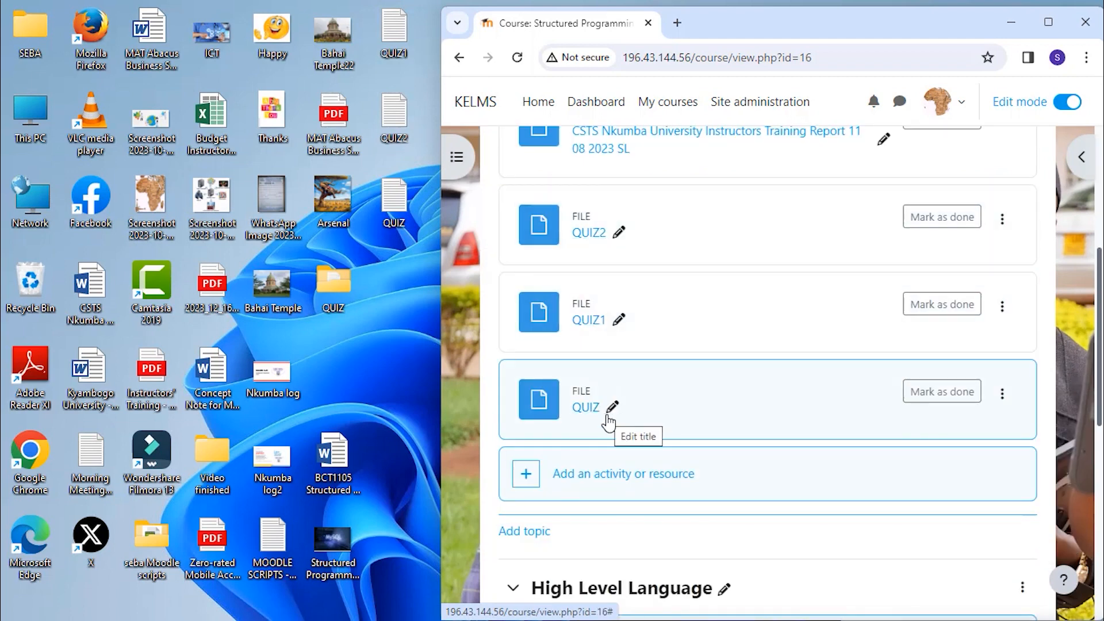
pyautogui.moveTo(265, 5)
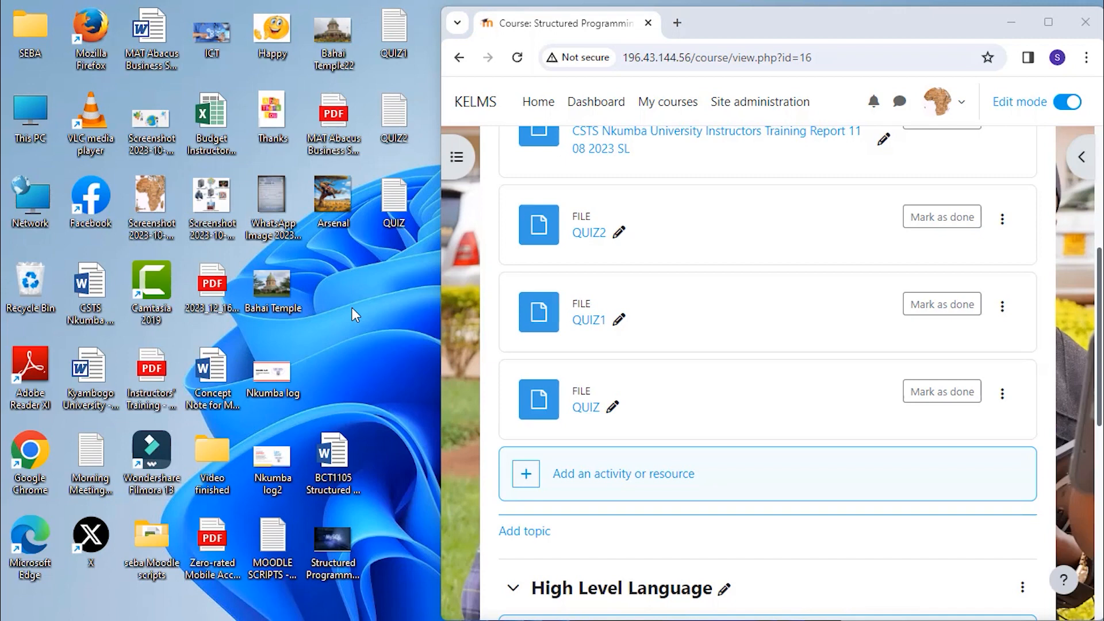
# Create a new desktop folder named Quiz for the QUIZ, QUIZ1 and QUIZ2 files
pyautogui.rightClick(352, 316)
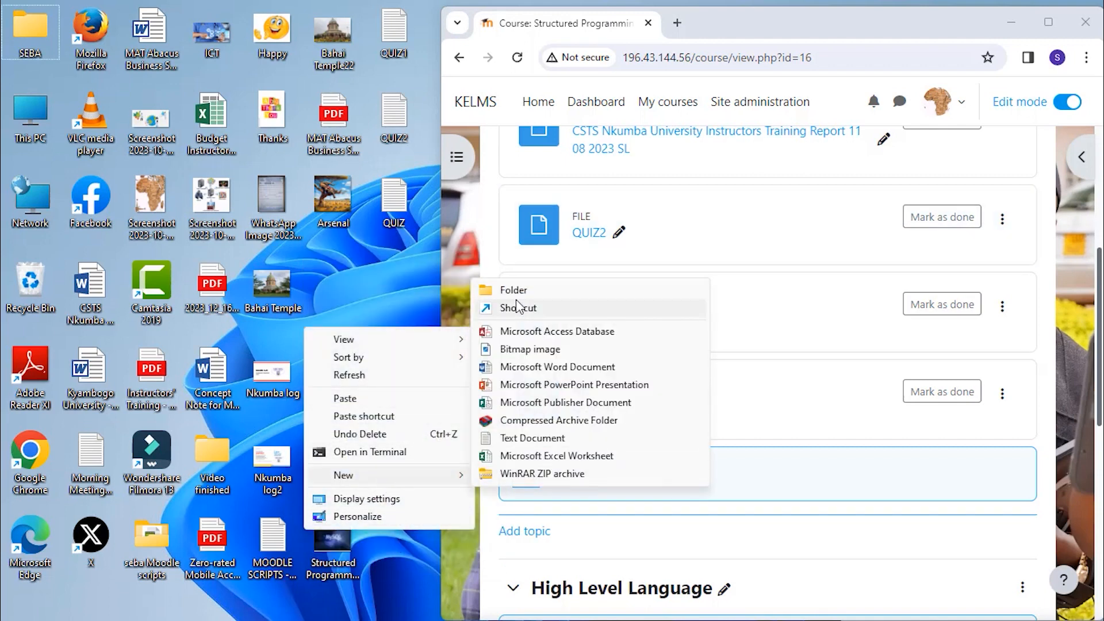
pyautogui.click(515, 290)
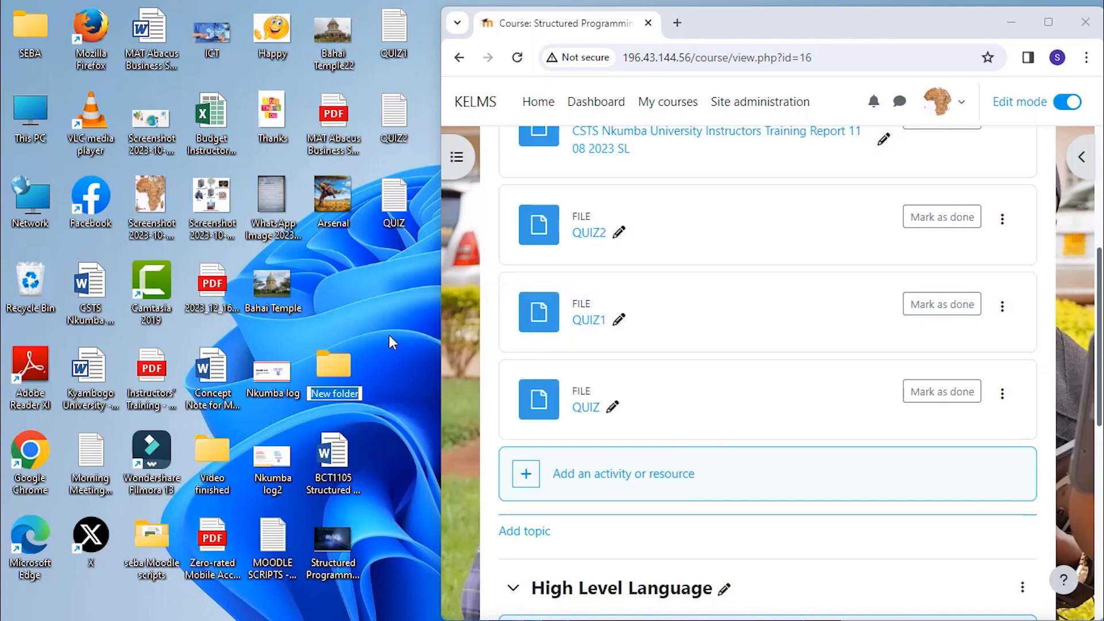
pyautogui.write('Quiz')
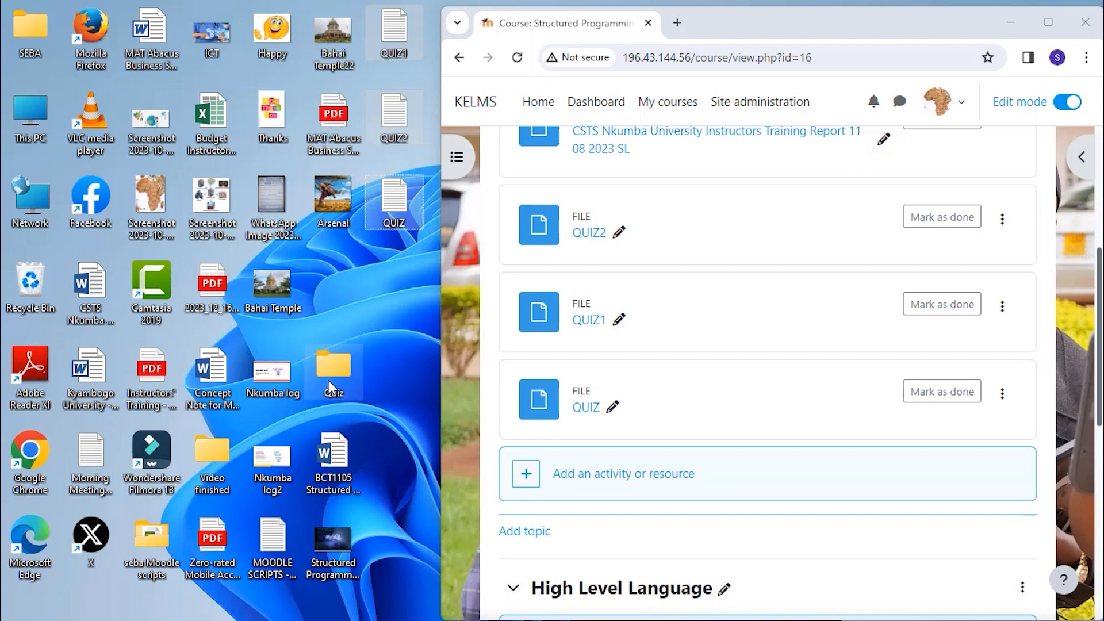
pyautogui.moveTo(334, 366)
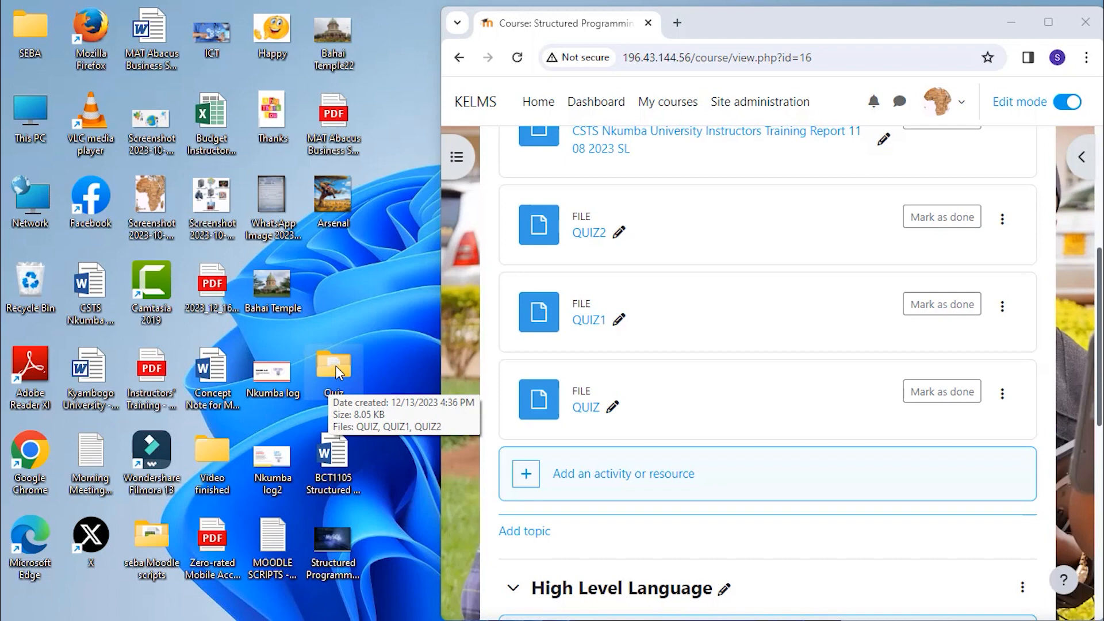
# Compress the Quiz folder into a Quiz zip archive on the desktop
pyautogui.rightClick(334, 369)
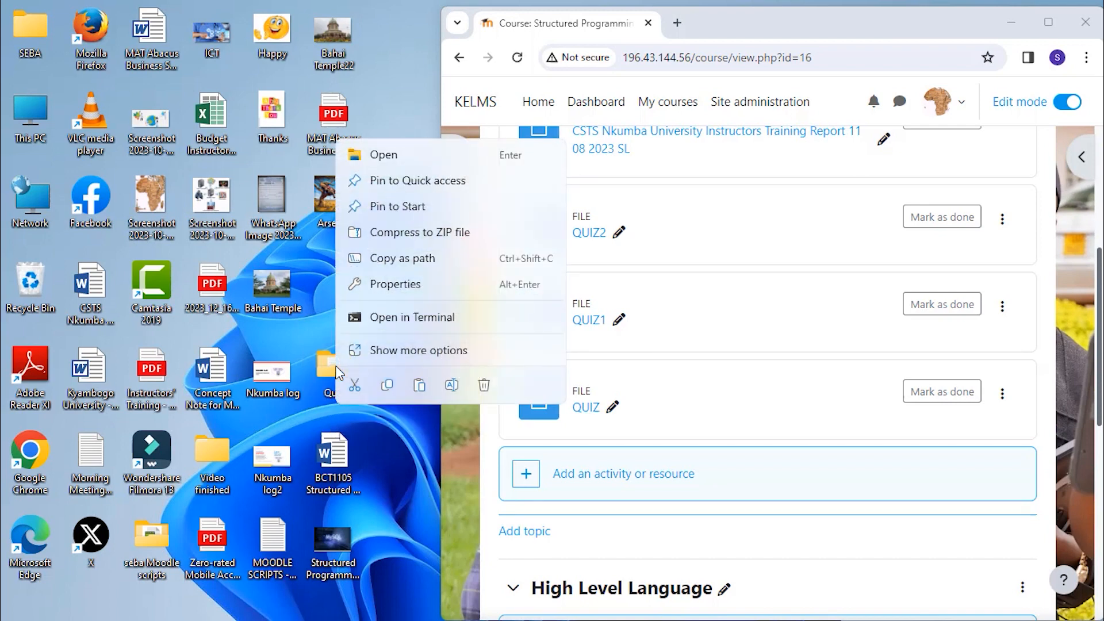
pyautogui.moveTo(384, 233)
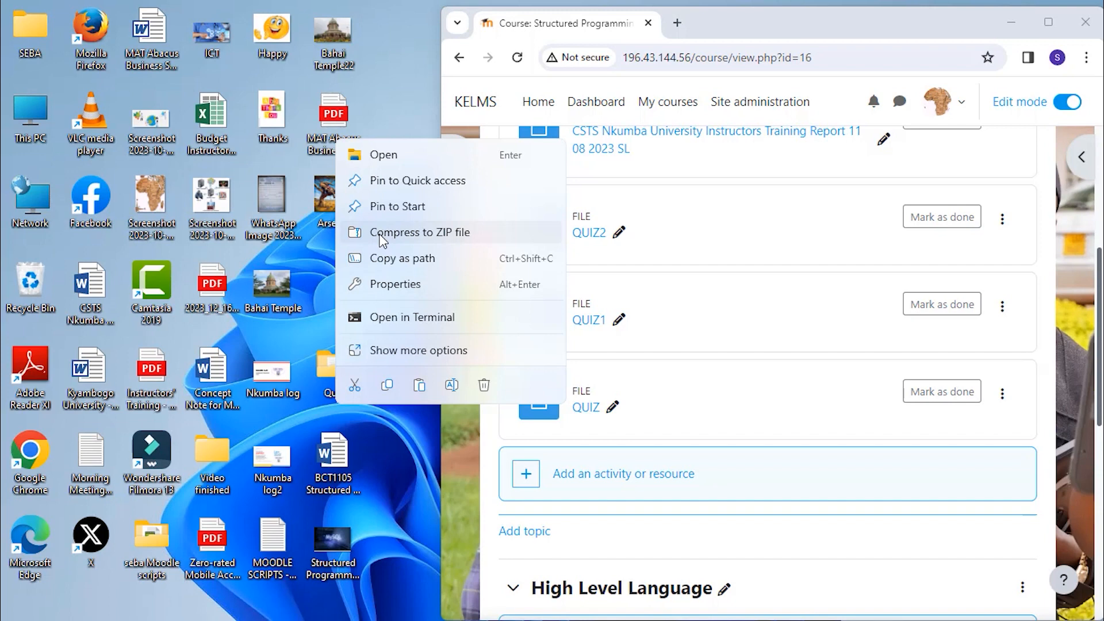
pyautogui.moveTo(425, 237)
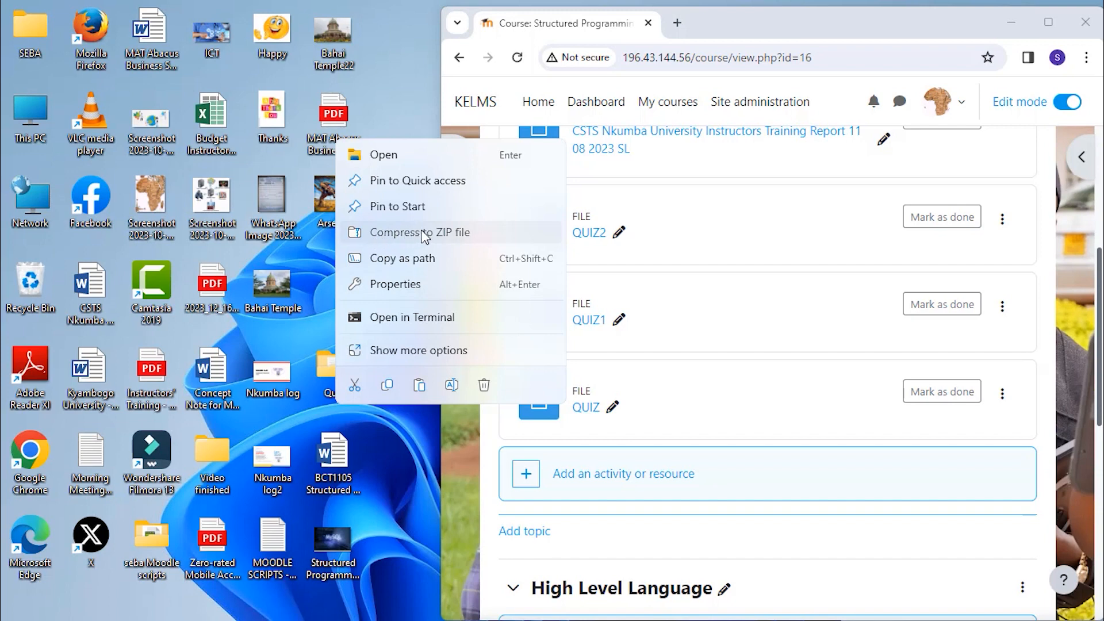
pyautogui.click(422, 236)
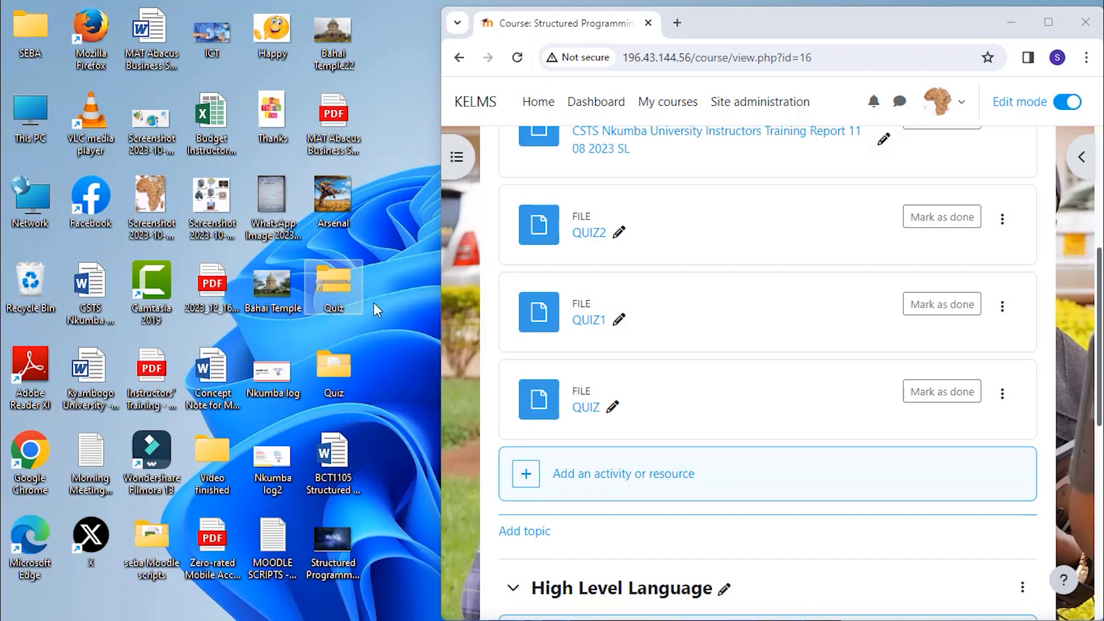
pyautogui.moveTo(333, 286)
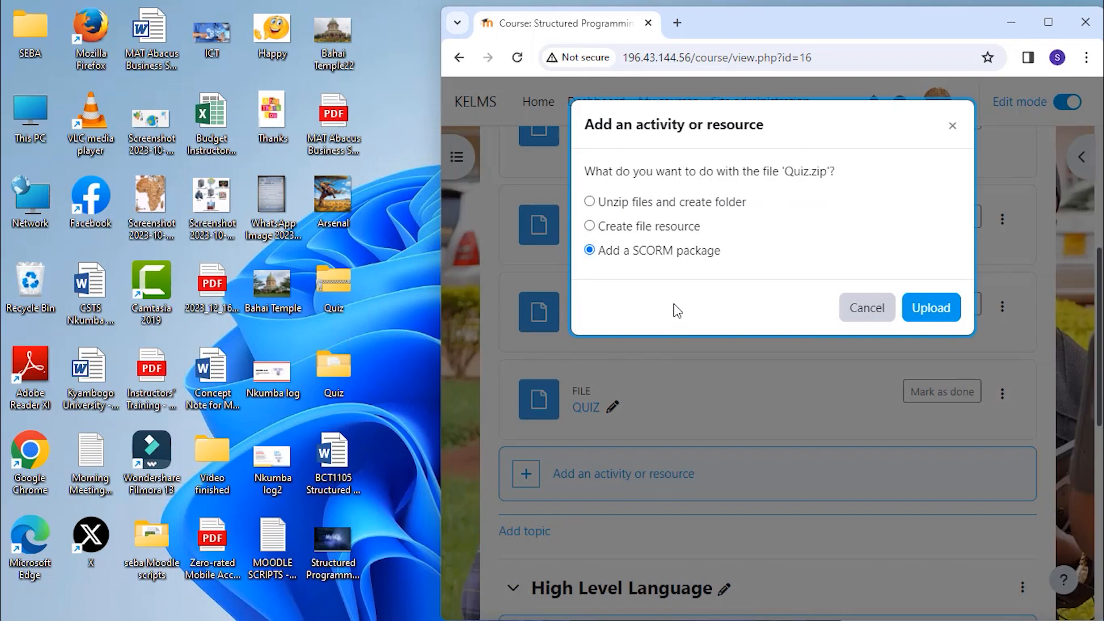
pyautogui.moveTo(613, 215)
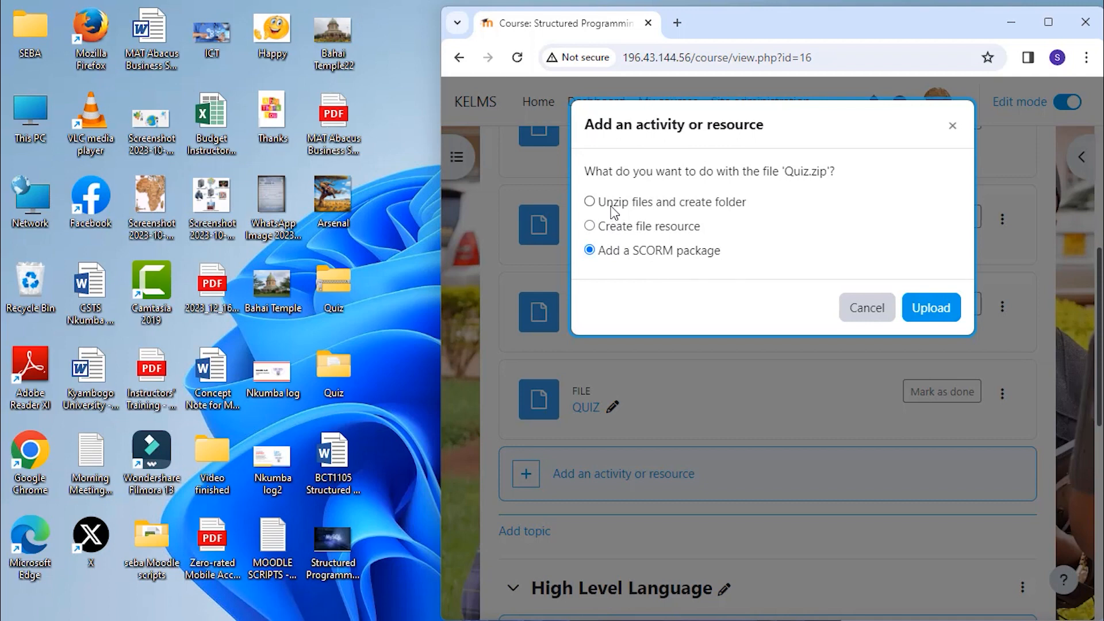
pyautogui.moveTo(614, 213)
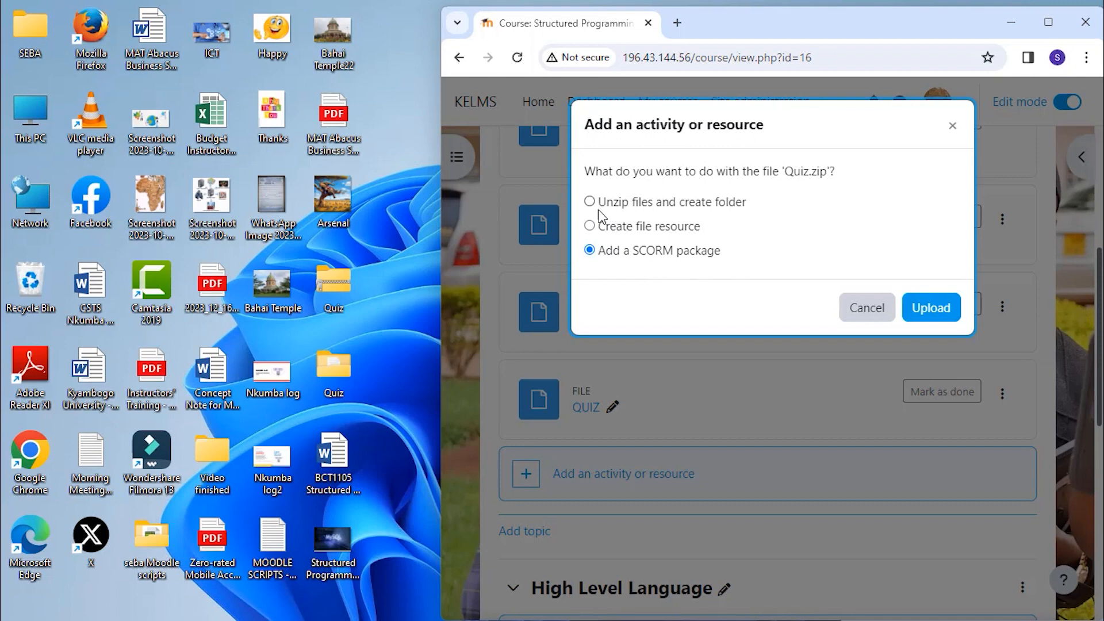
pyautogui.moveTo(626, 212)
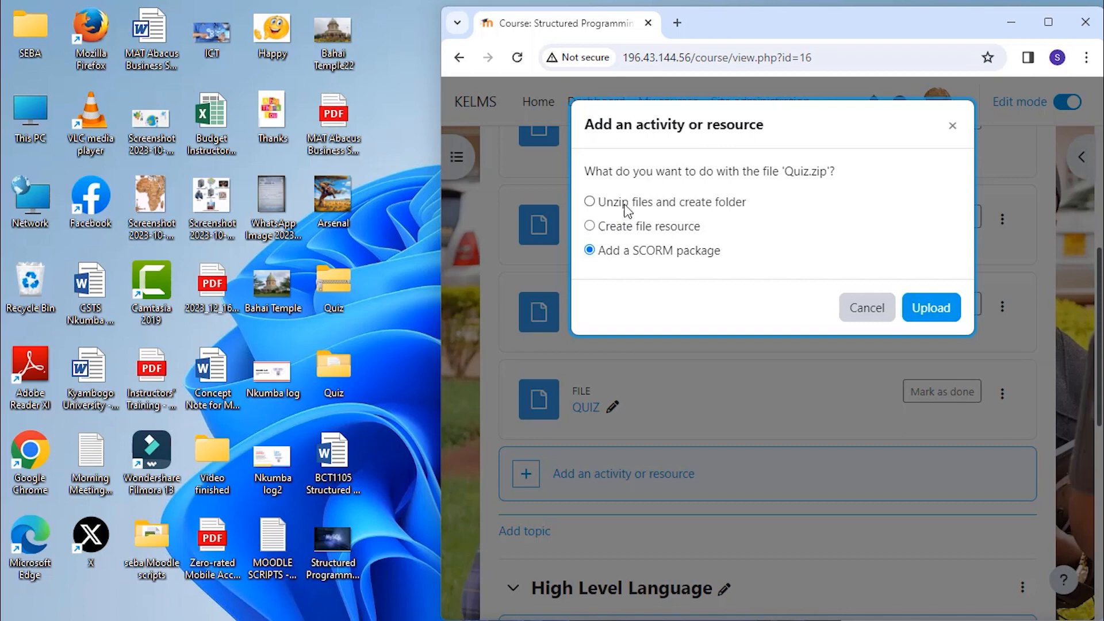
# Upload Quiz.zip with the 'Unzip files and create folder' option selected
pyautogui.click(589, 201)
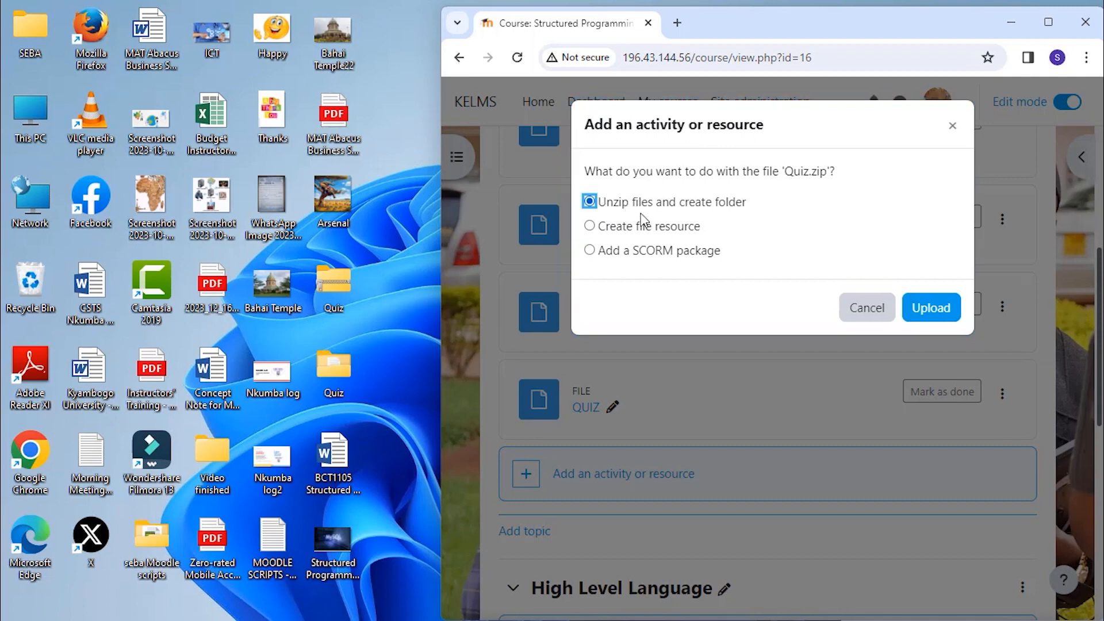
pyautogui.click(930, 309)
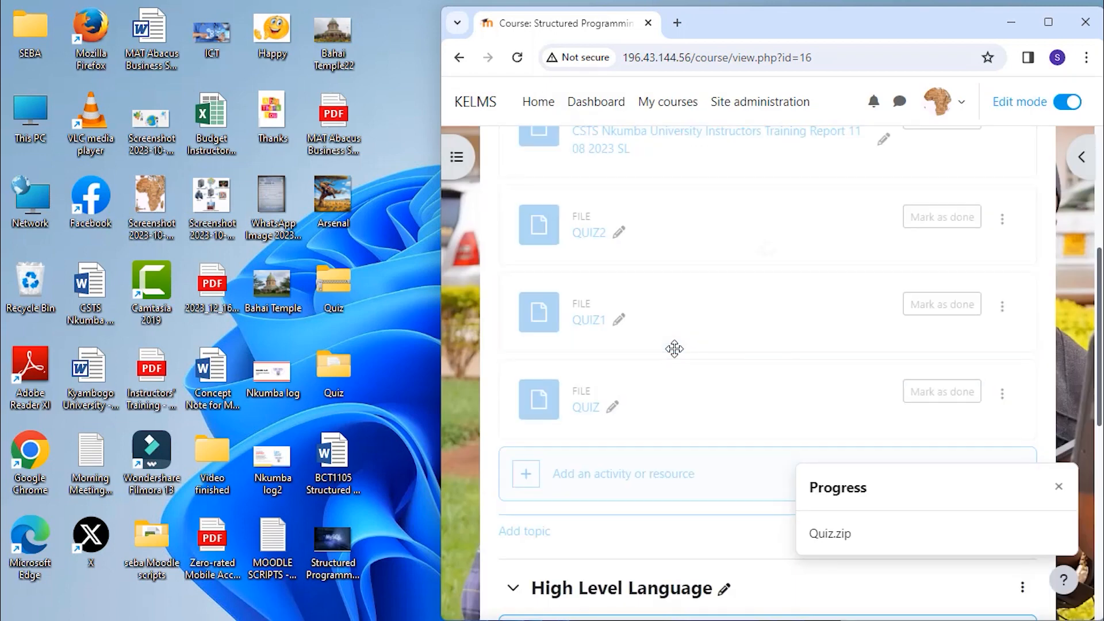
# Open the new Quiz folder resource showing QUIZ.txt, QUIZ1.txt and QUIZ2.txt
pyautogui.scroll(-3)
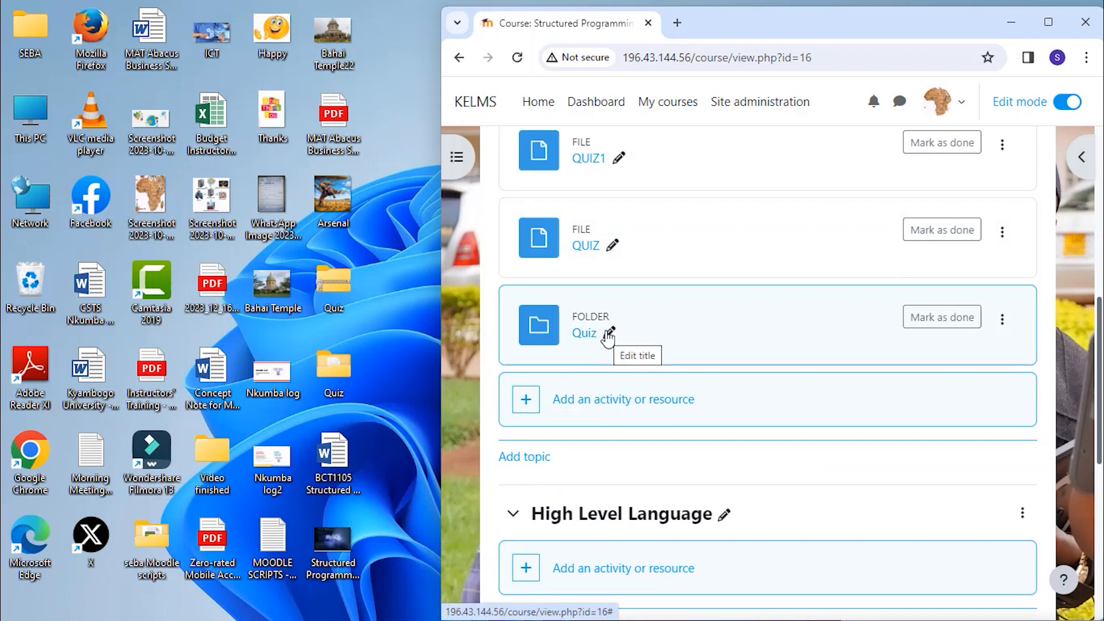
pyautogui.scroll(-3)
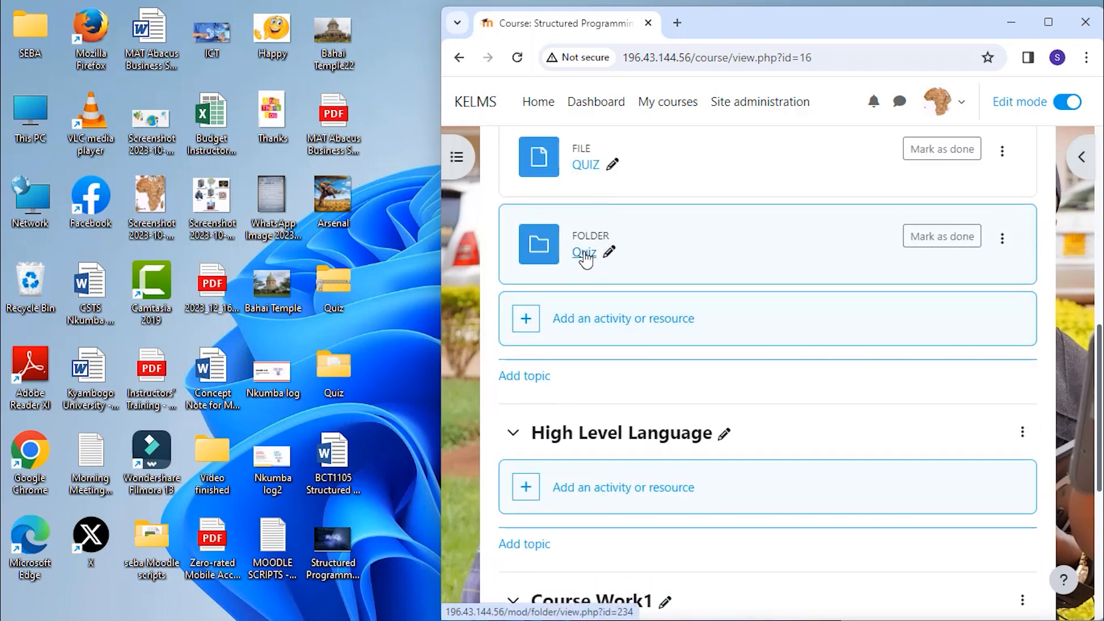
pyautogui.click(583, 251)
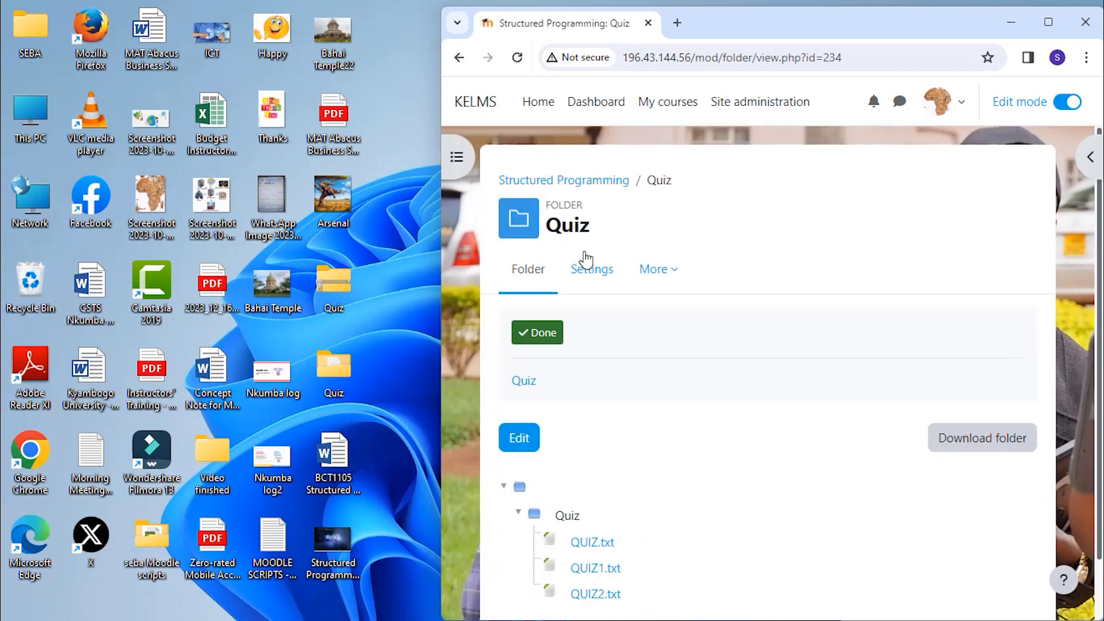
pyautogui.scroll(3)
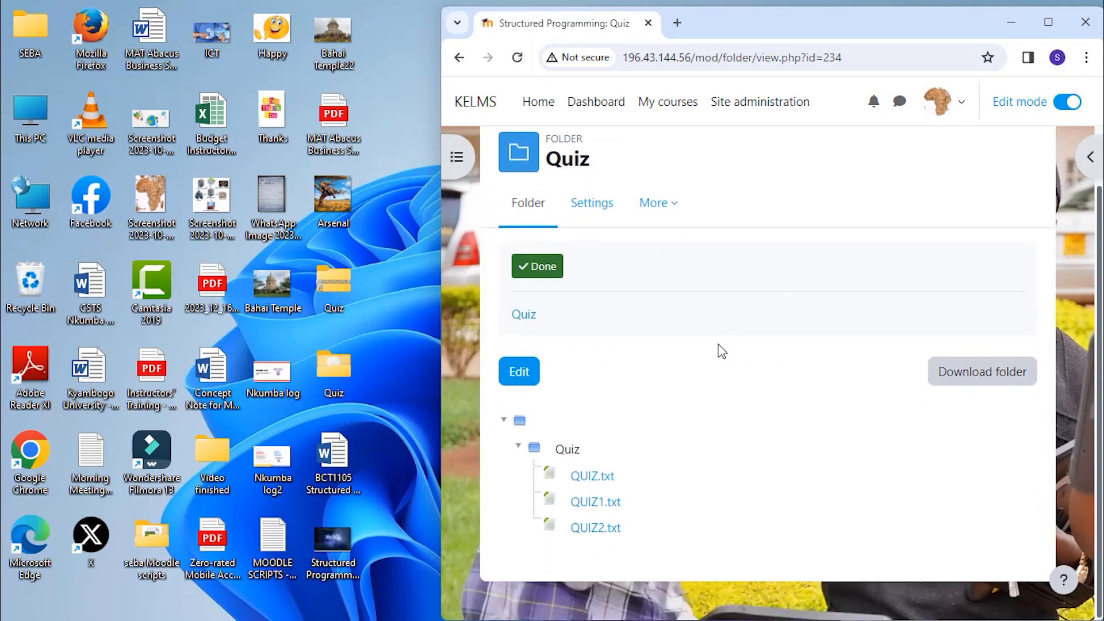
pyautogui.moveTo(596, 528)
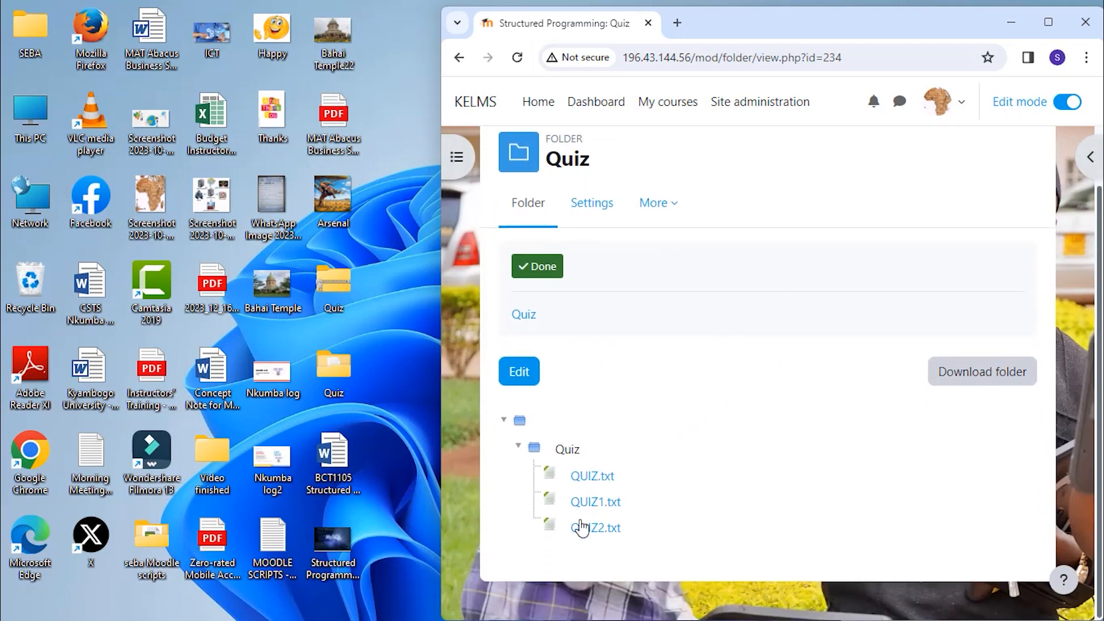